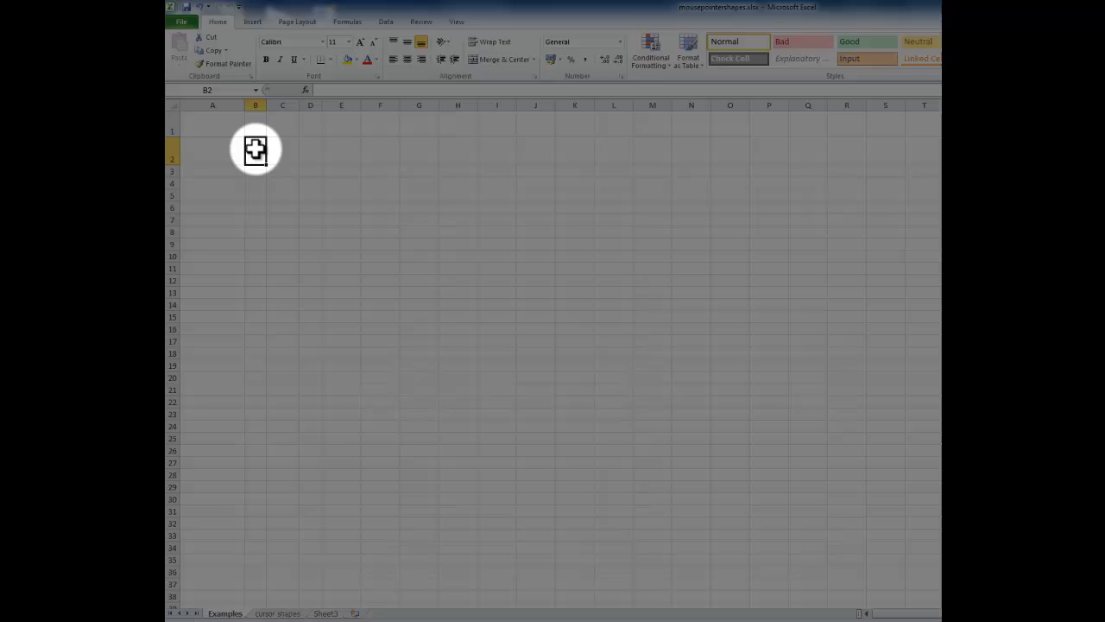
Step: Enter 1 in cell C2, then 3 in the cell below, committing each with Enter
{"action": "left_click_drag", "start_coordinate": [256, 149], "coordinate": [256, 252]}
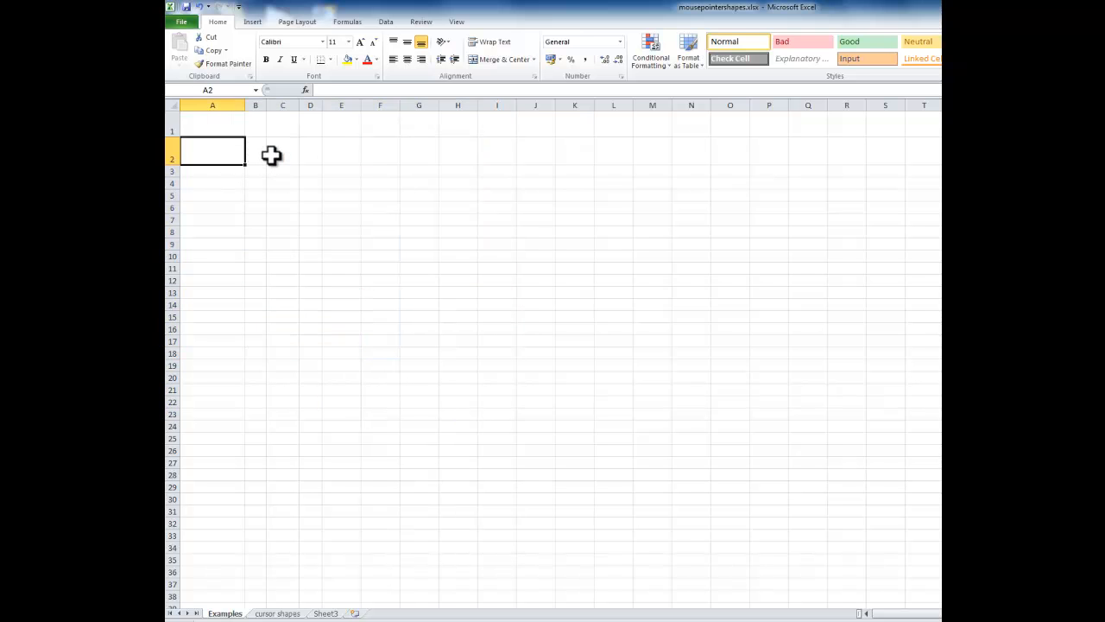
{"action": "left_click", "coordinate": [283, 152]}
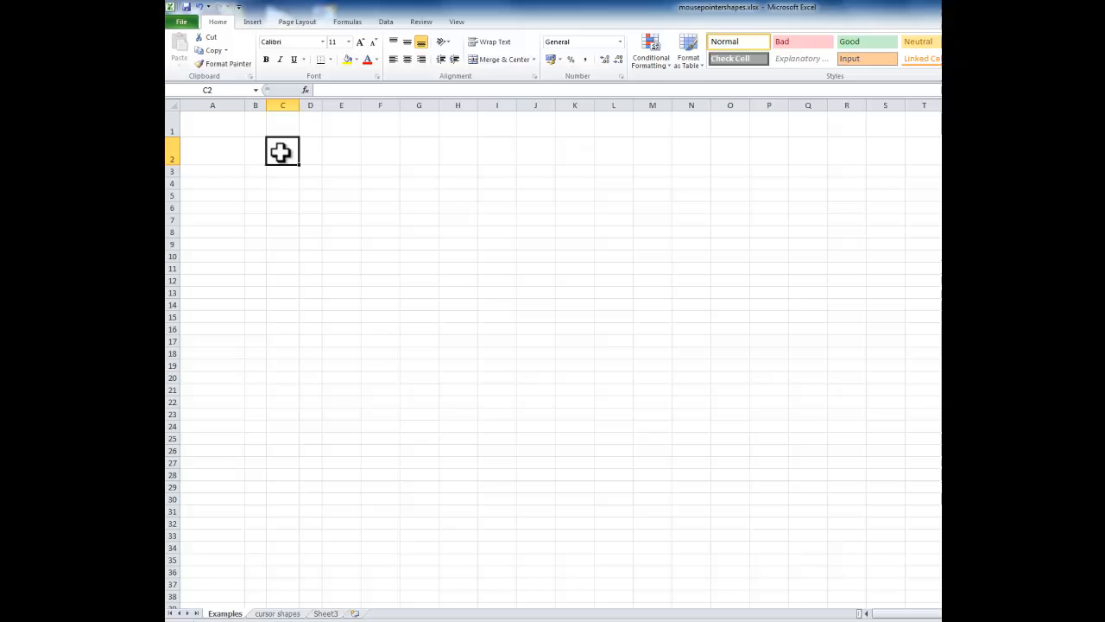
{"action": "double_click", "coordinate": [283, 152]}
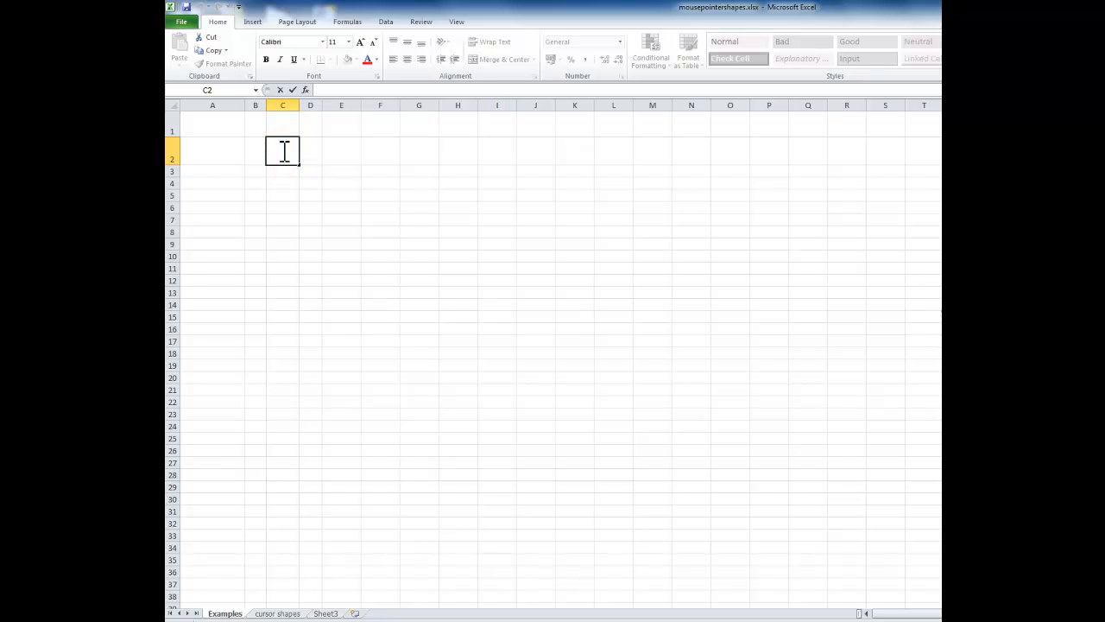
{"action": "type", "text": "1"}
{"action": "left_click", "coordinate": [284, 171]}
{"action": "type", "text": "2"}
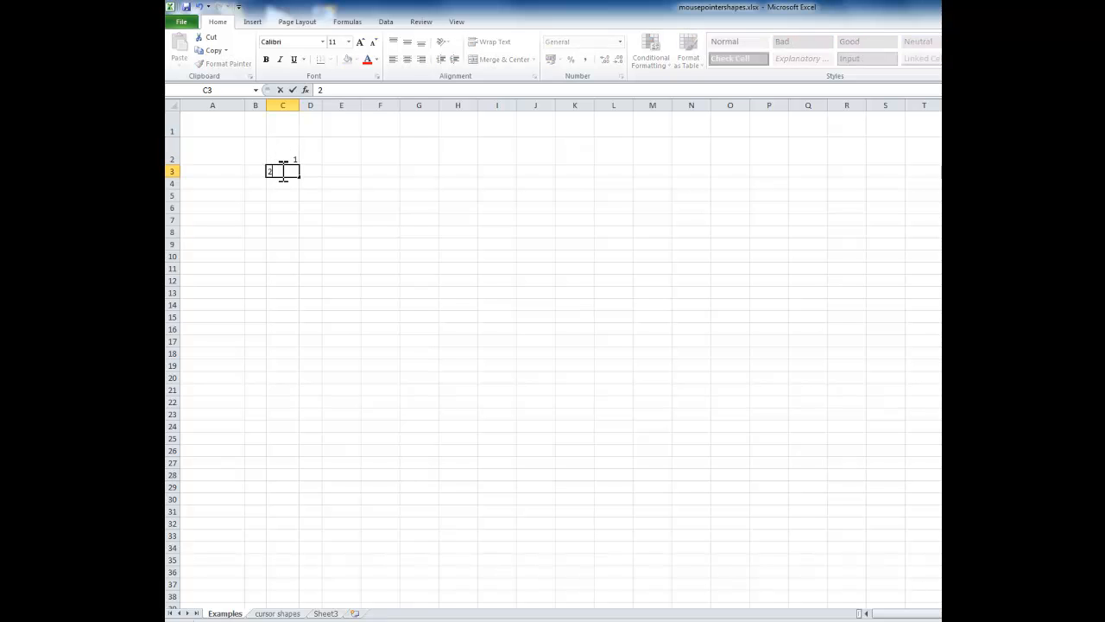
{"action": "key", "text": "Return"}
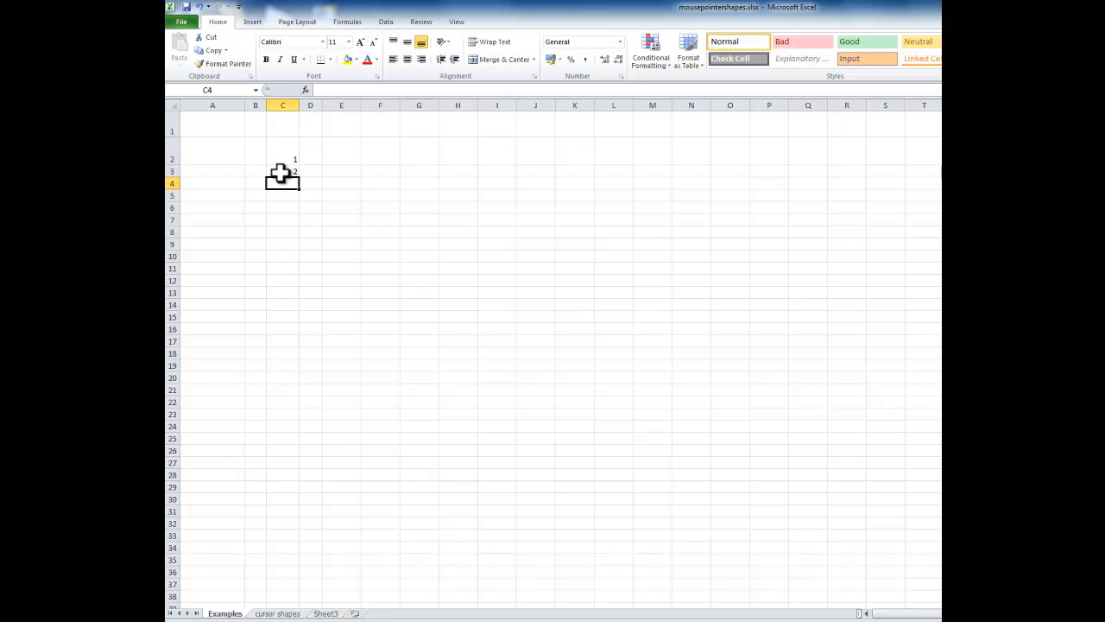
{"action": "type", "text": "3"}
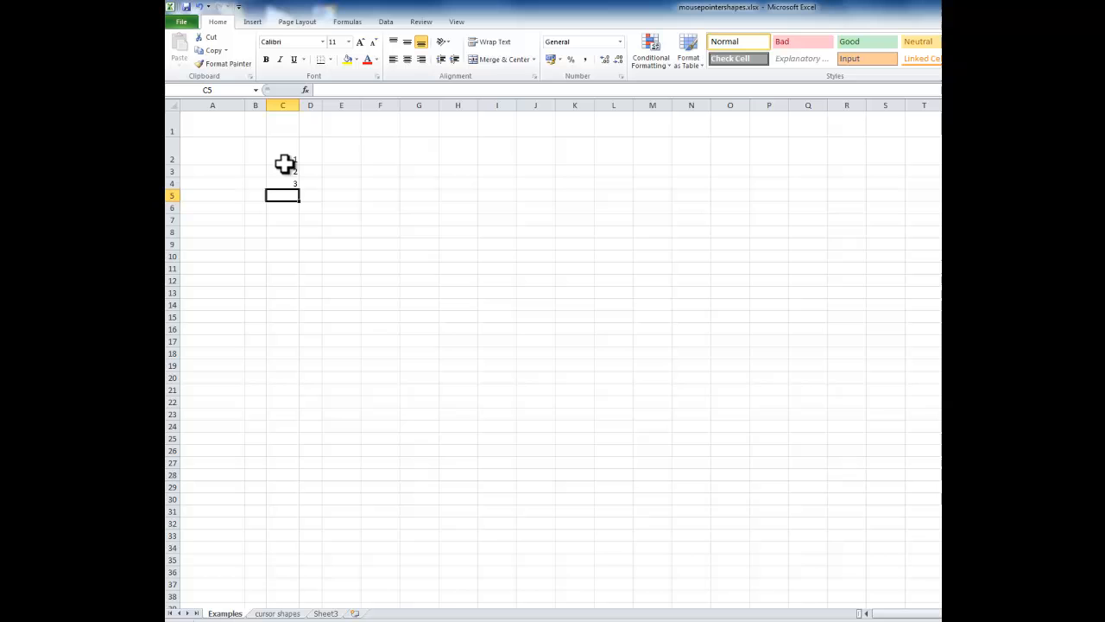
{"action": "left_click", "coordinate": [283, 152]}
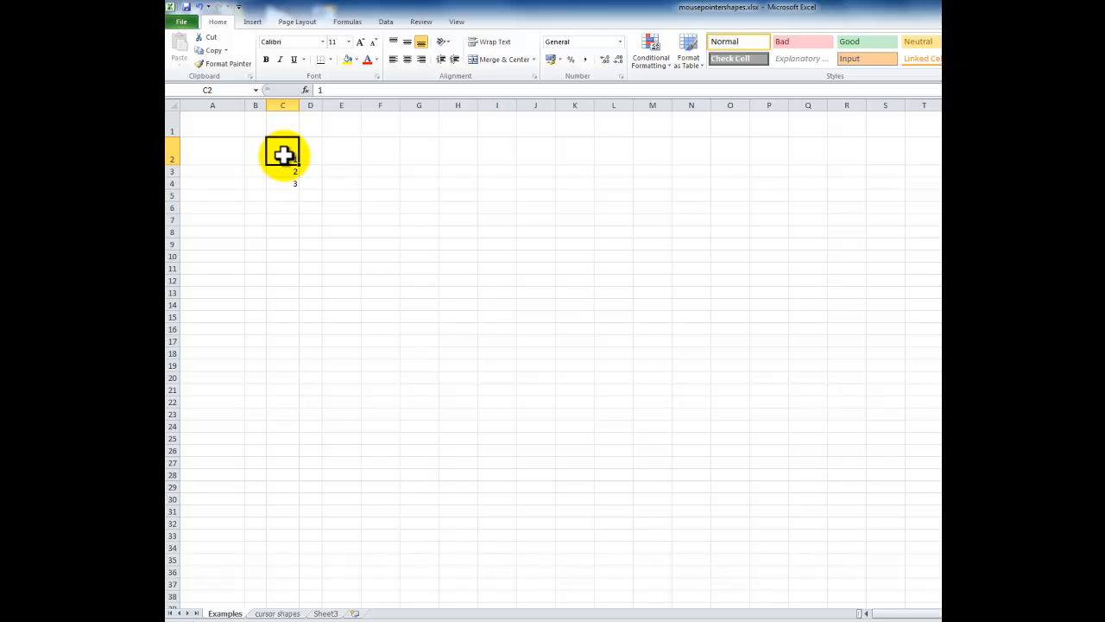
{"action": "mouse_move", "coordinate": [285, 152]}
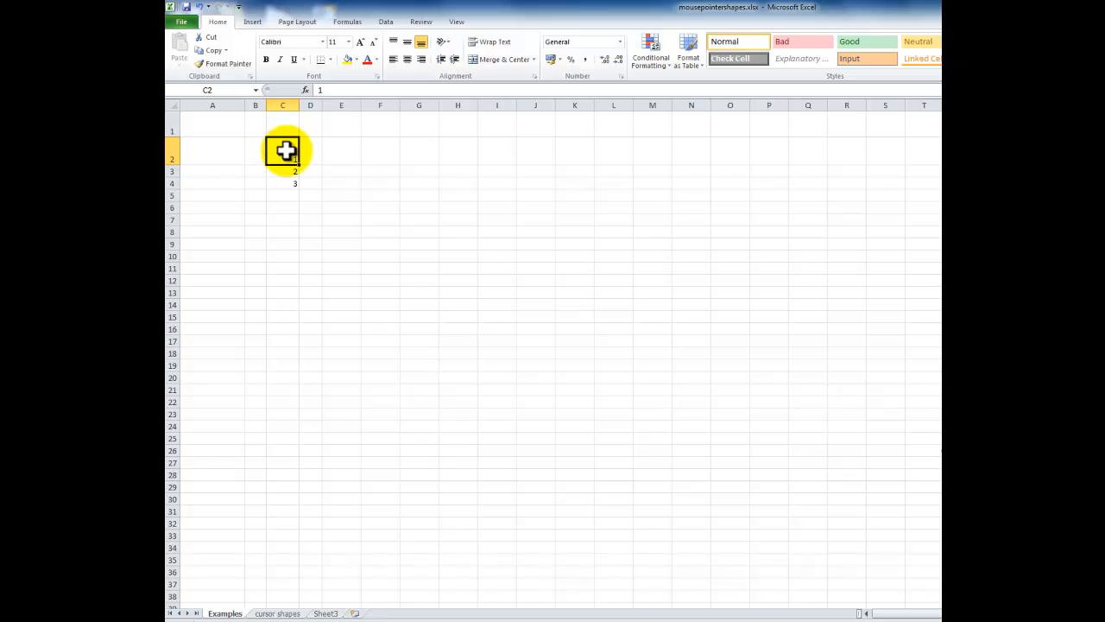
{"action": "mouse_move", "coordinate": [302, 155]}
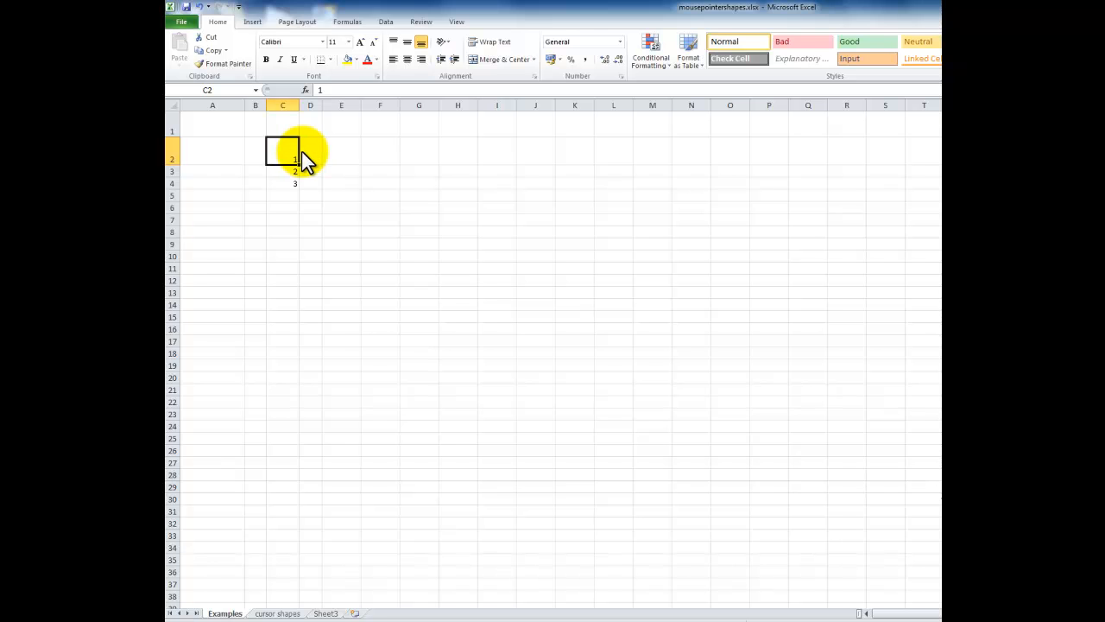
{"action": "left_click", "coordinate": [311, 152]}
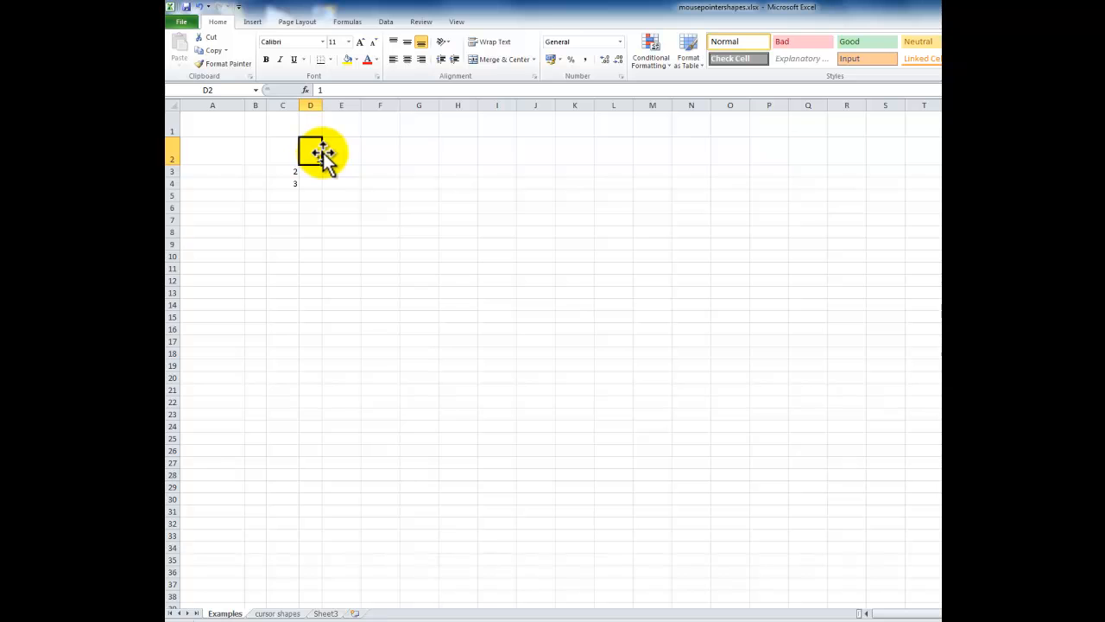
{"action": "left_click_drag", "start_coordinate": [311, 154], "coordinate": [342, 157]}
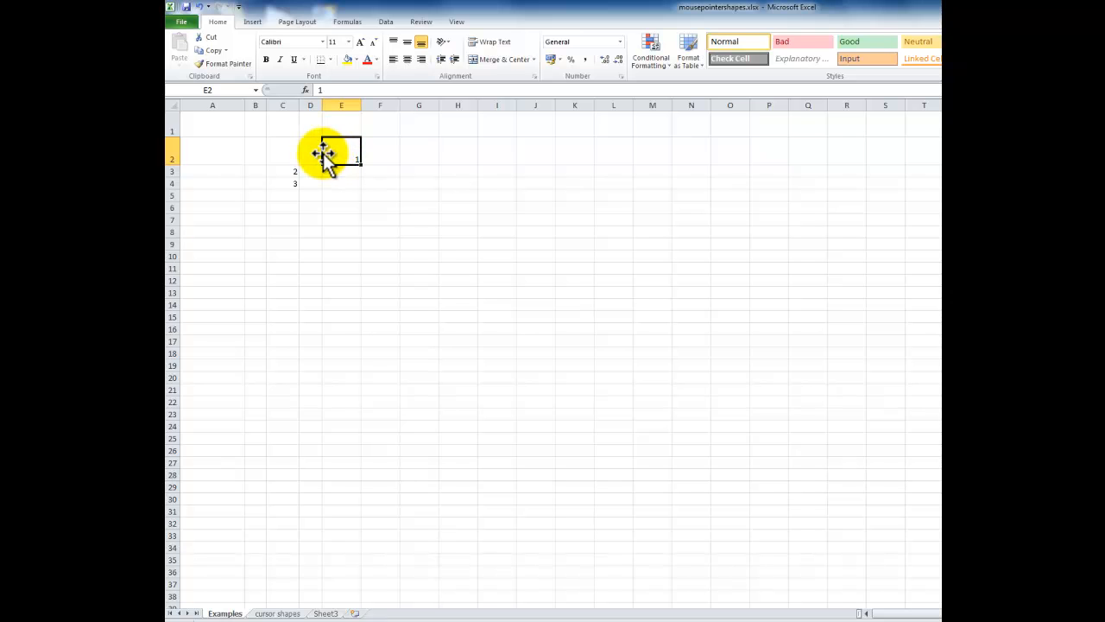
{"action": "left_click_drag", "start_coordinate": [342, 159], "coordinate": [311, 159]}
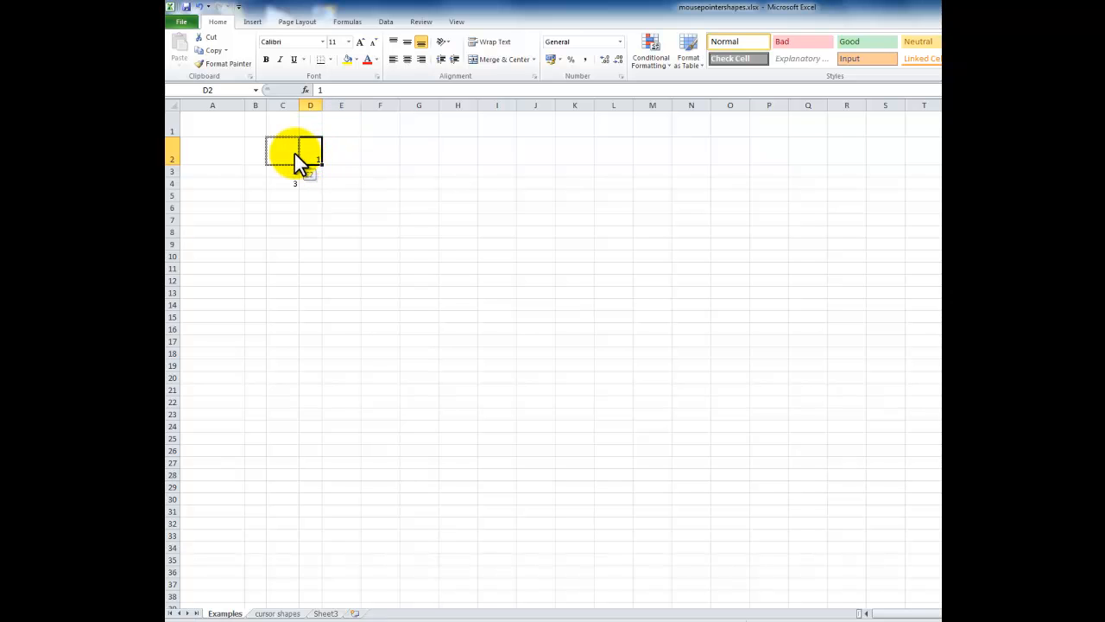
{"action": "left_click", "coordinate": [284, 149]}
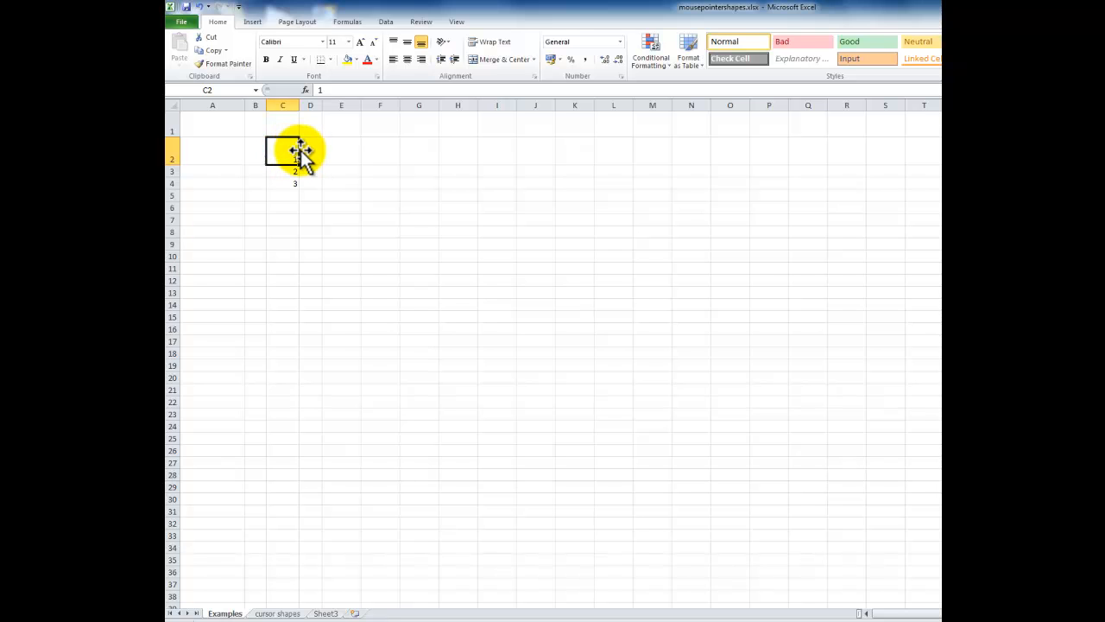
{"action": "left_click", "coordinate": [311, 159]}
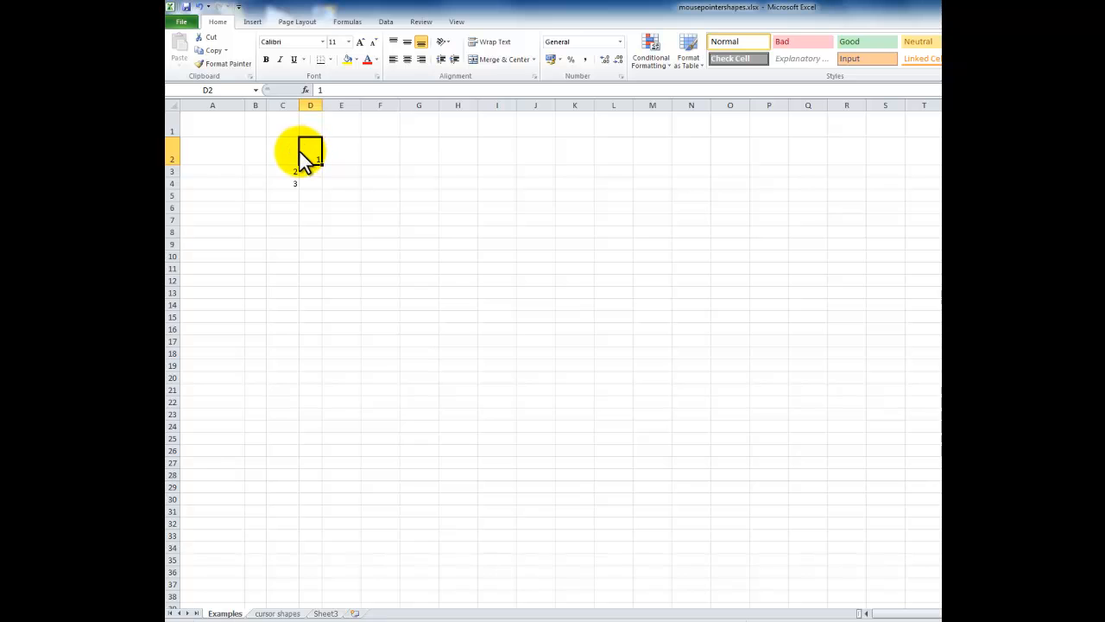
{"action": "left_click", "coordinate": [284, 159]}
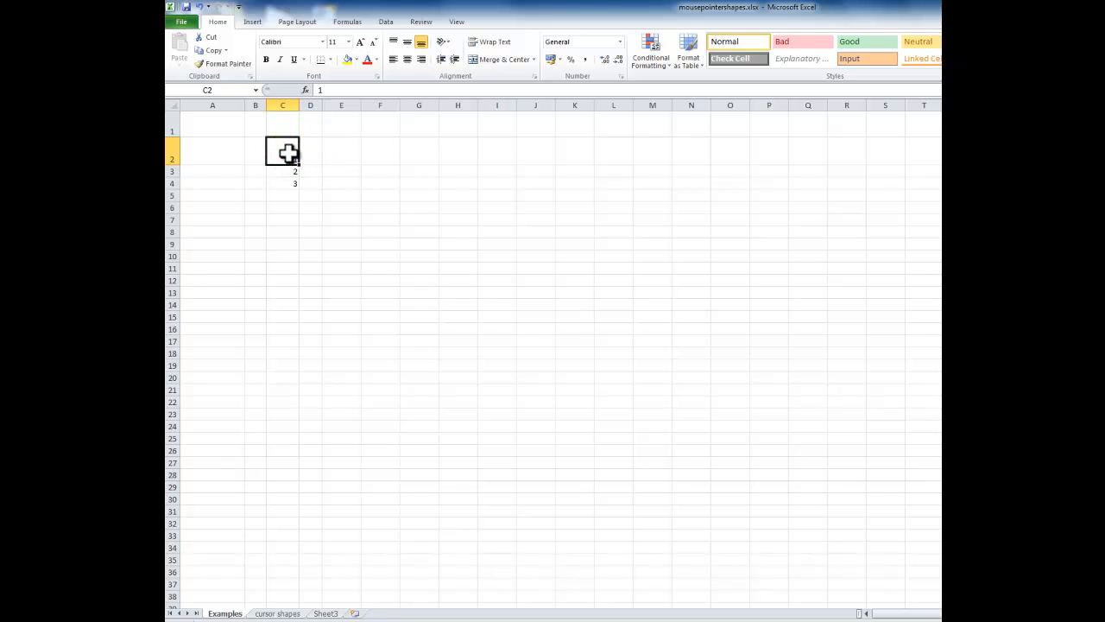
{"action": "mouse_move", "coordinate": [284, 123]}
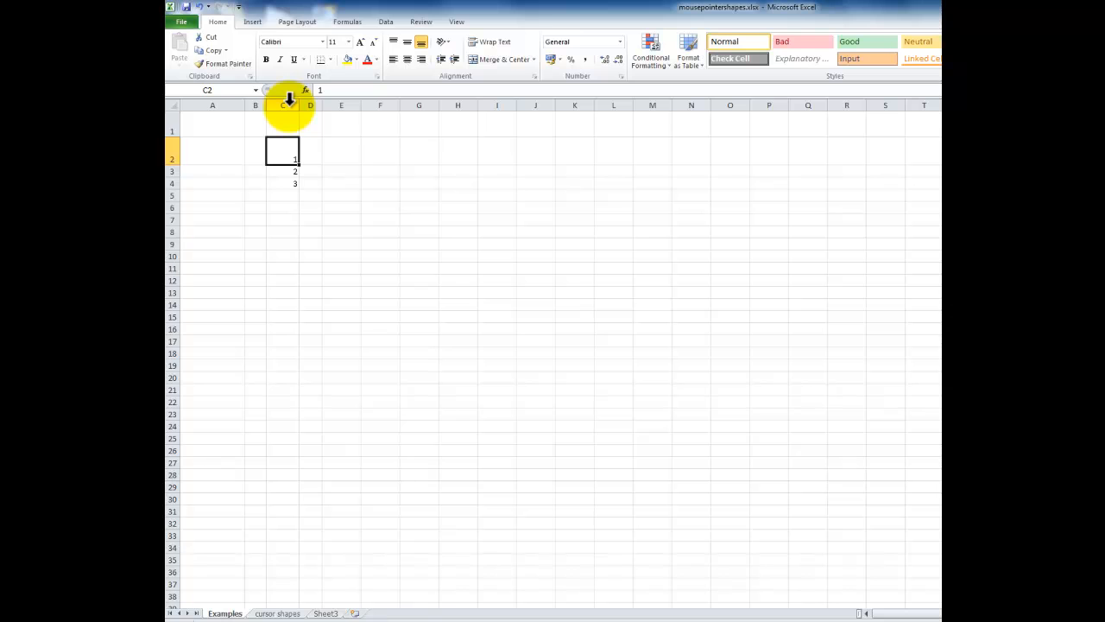
Step: Select all of column C, then the entire row 2 from their headers
{"action": "left_click", "coordinate": [283, 105]}
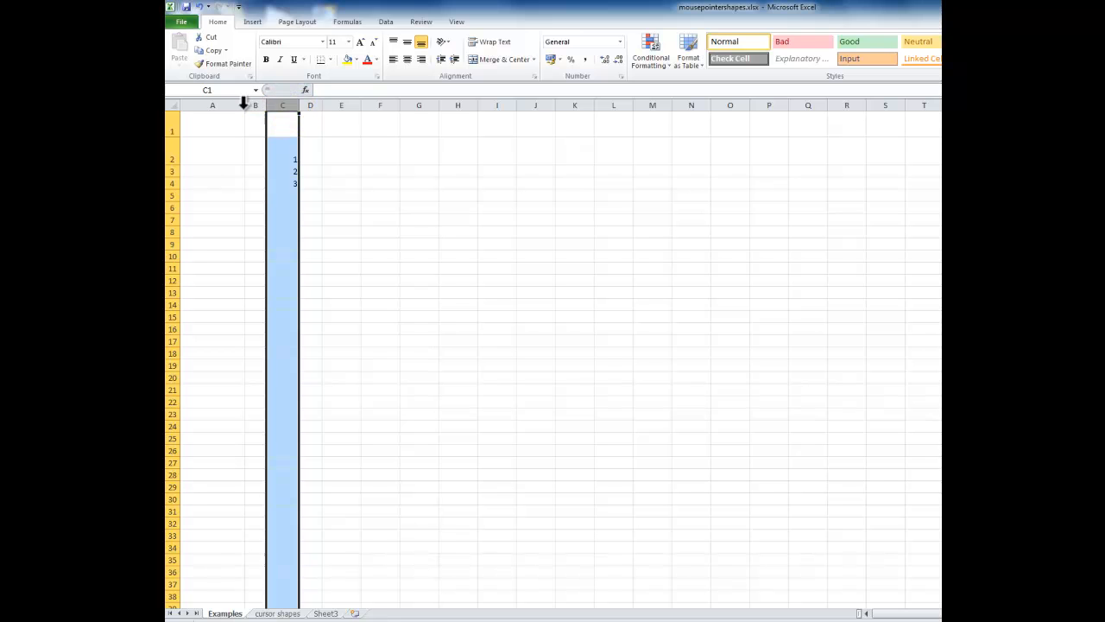
{"action": "mouse_move", "coordinate": [169, 146]}
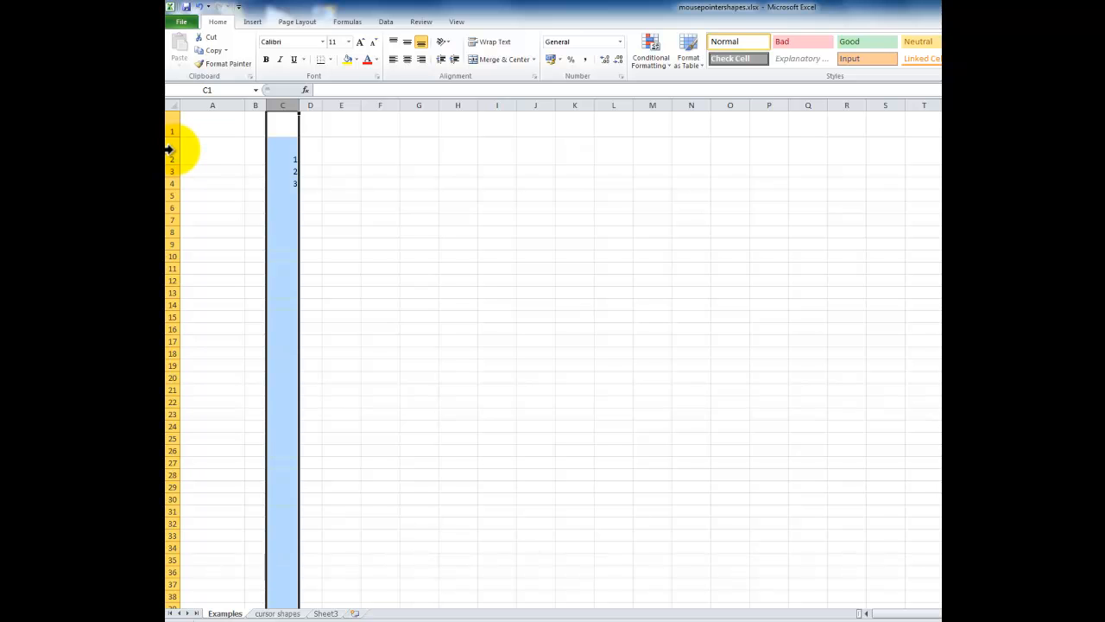
{"action": "left_click", "coordinate": [173, 153]}
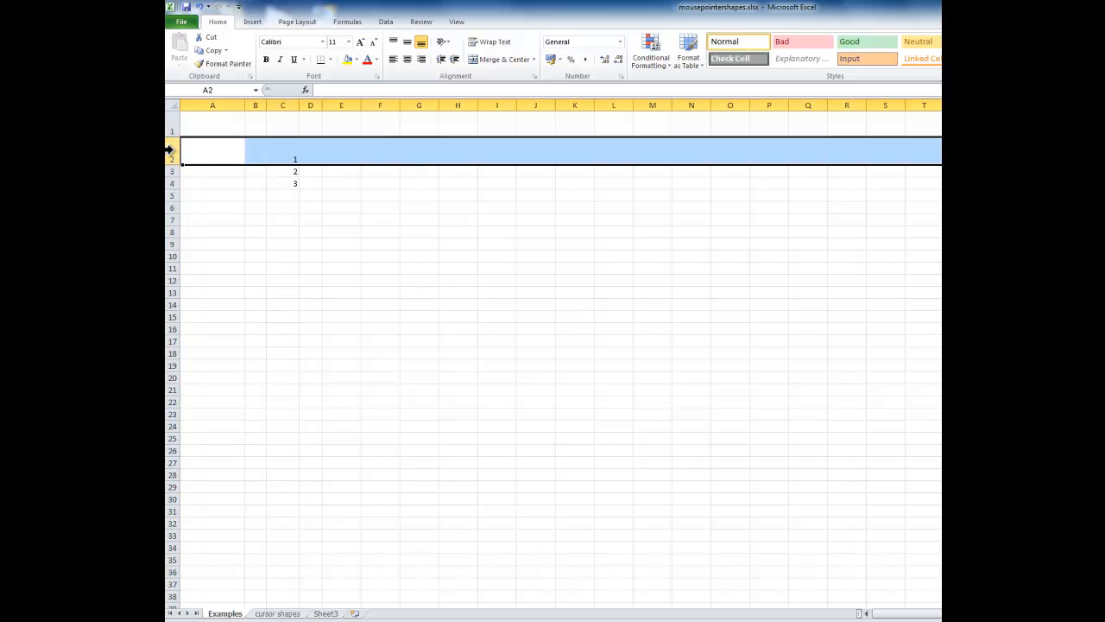
{"action": "mouse_move", "coordinate": [275, 162]}
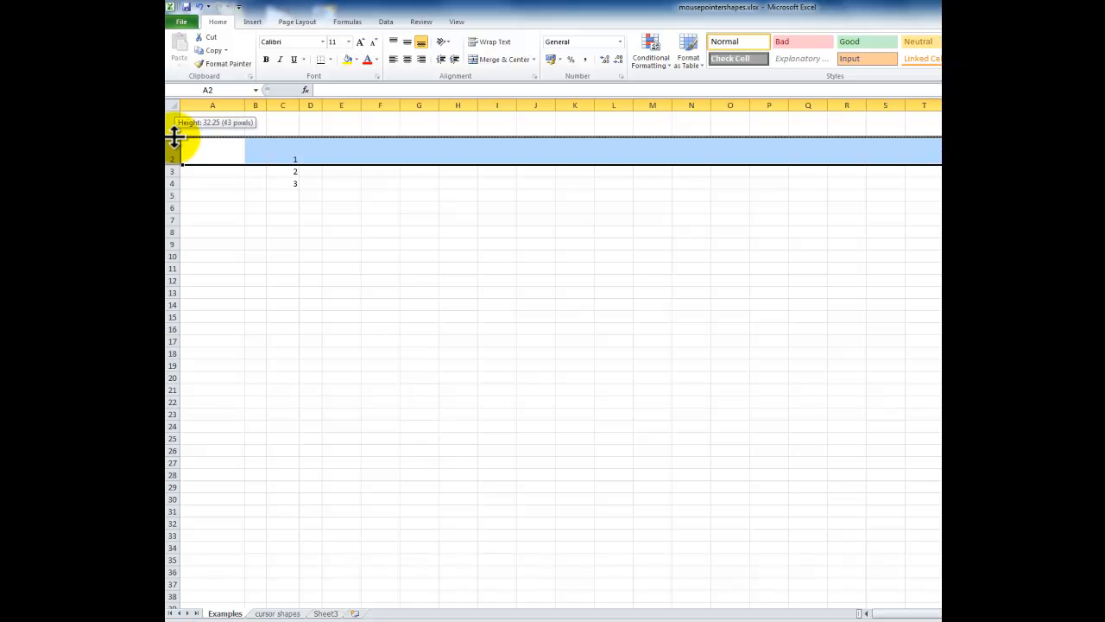
{"action": "left_click_drag", "start_coordinate": [172, 138], "coordinate": [173, 128]}
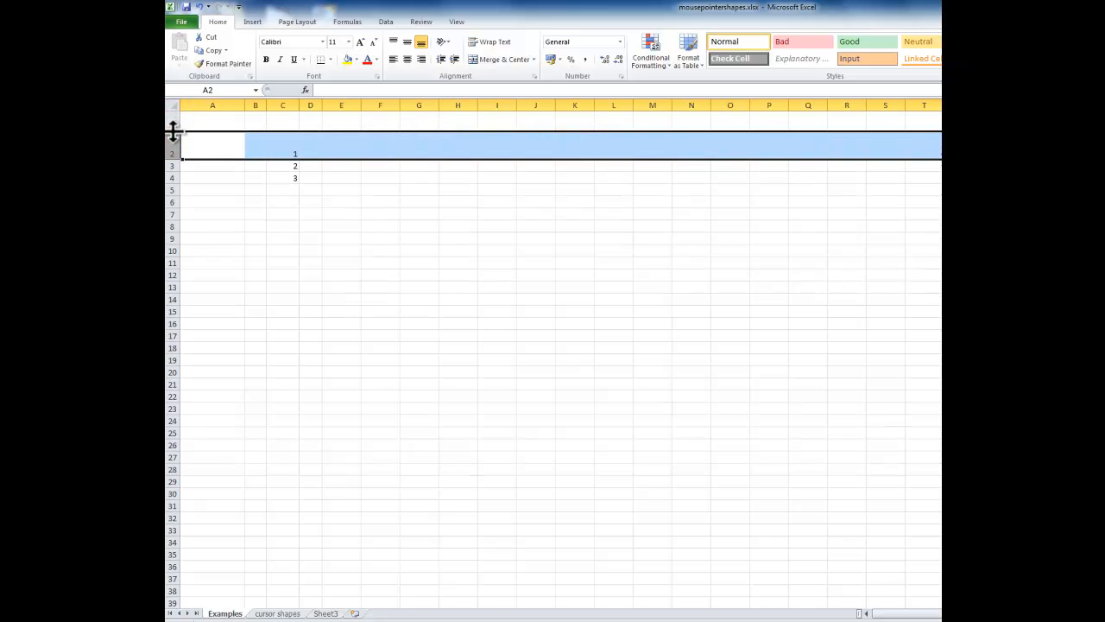
{"action": "left_click_drag", "start_coordinate": [173, 135], "coordinate": [173, 138]}
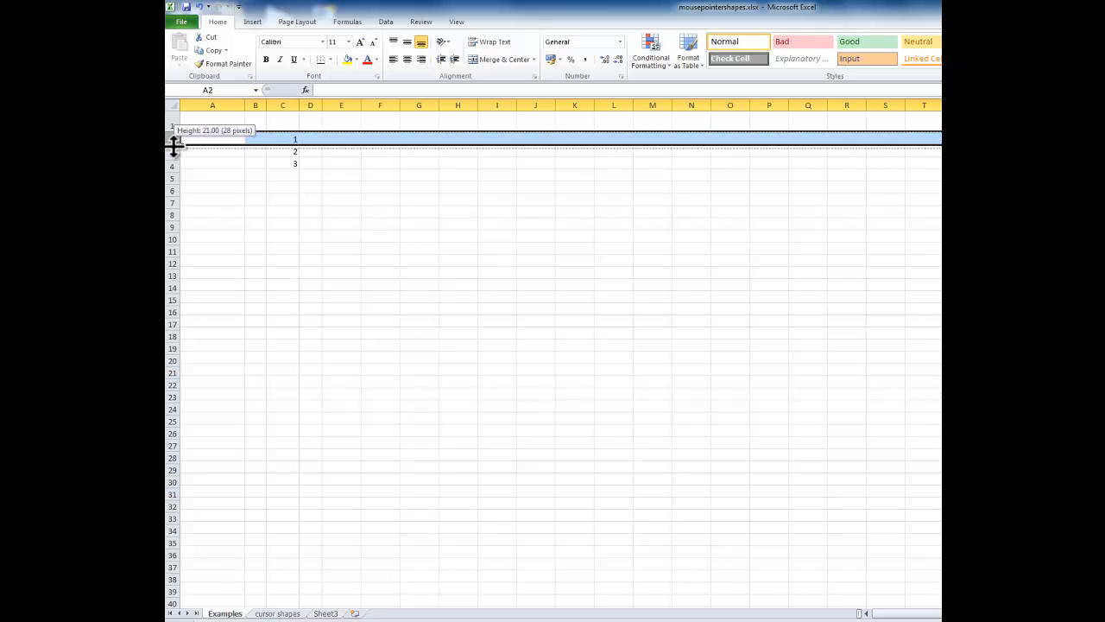
{"action": "left_click_drag", "start_coordinate": [176, 140], "coordinate": [176, 152]}
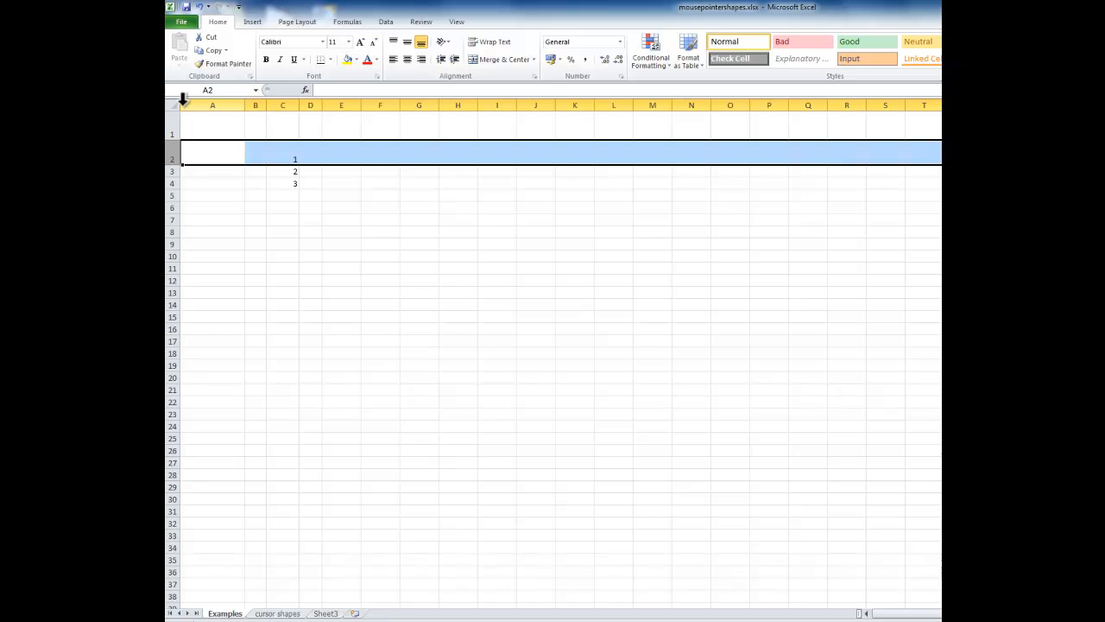
{"action": "mouse_move", "coordinate": [224, 118]}
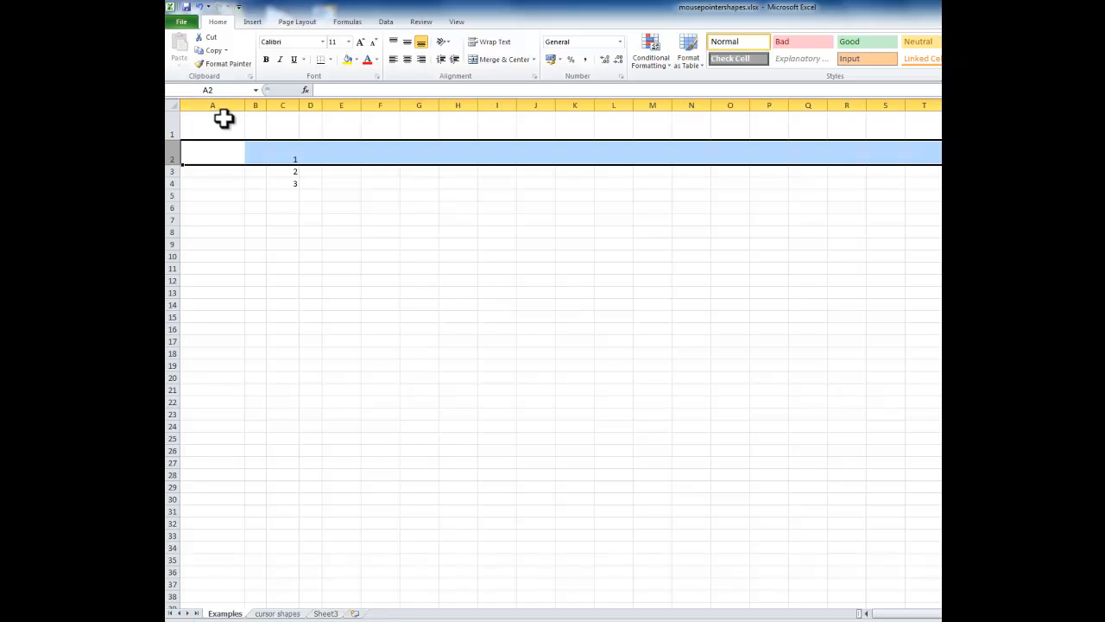
{"action": "mouse_move", "coordinate": [249, 105]}
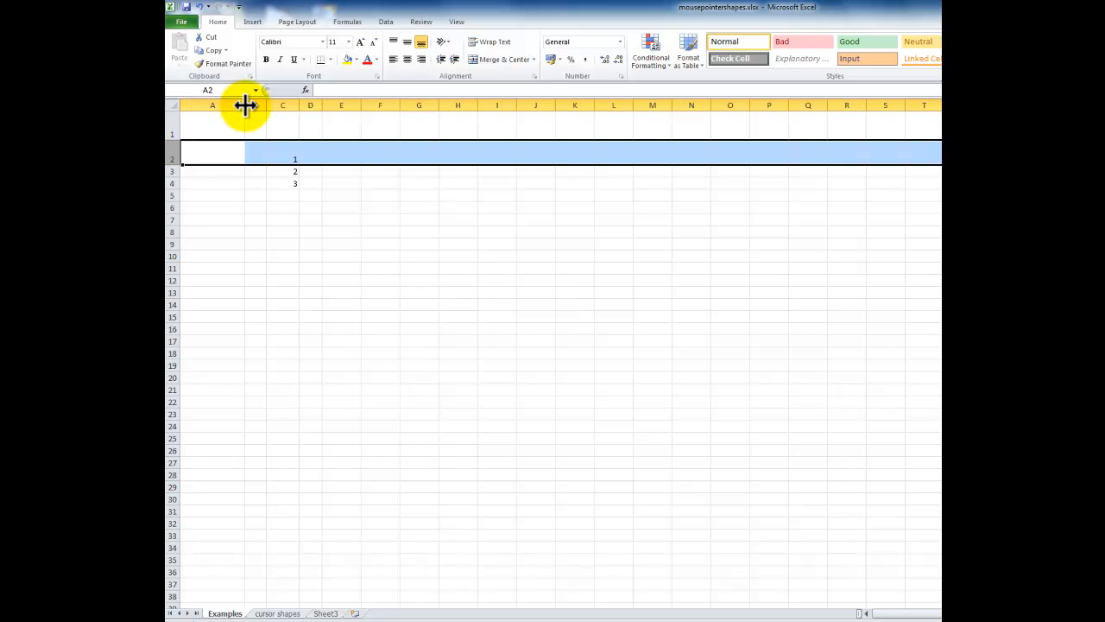
Step: Narrow column A by its header border, widen column C to show 1, 2, 3, and select C4
{"action": "left_click_drag", "start_coordinate": [245, 106], "coordinate": [218, 106]}
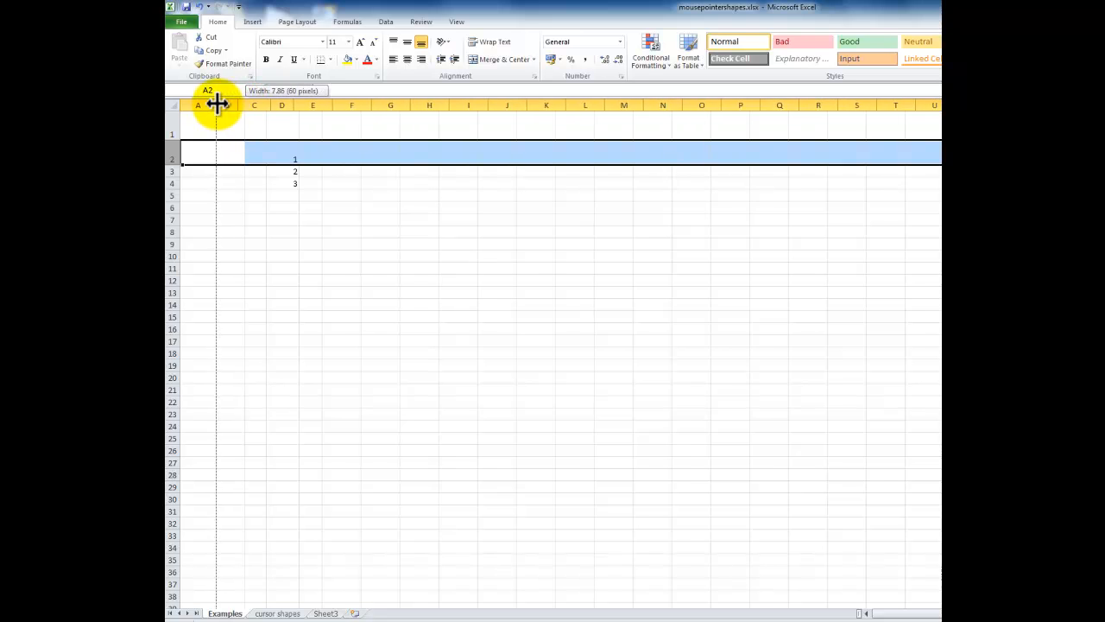
{"action": "left_click_drag", "start_coordinate": [218, 105], "coordinate": [263, 105]}
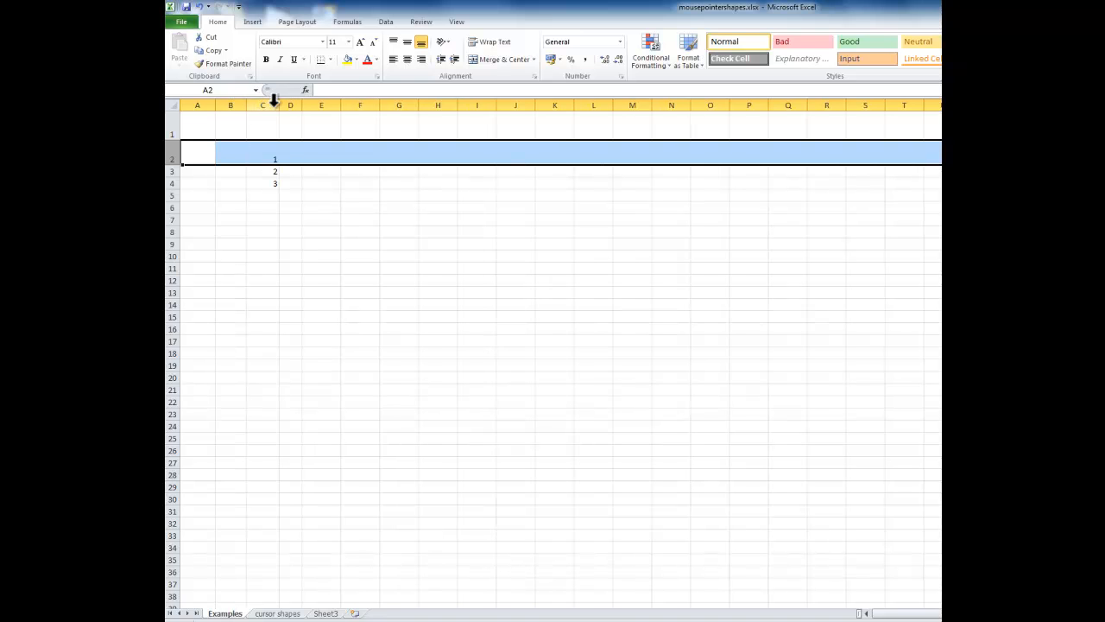
{"action": "mouse_move", "coordinate": [280, 105]}
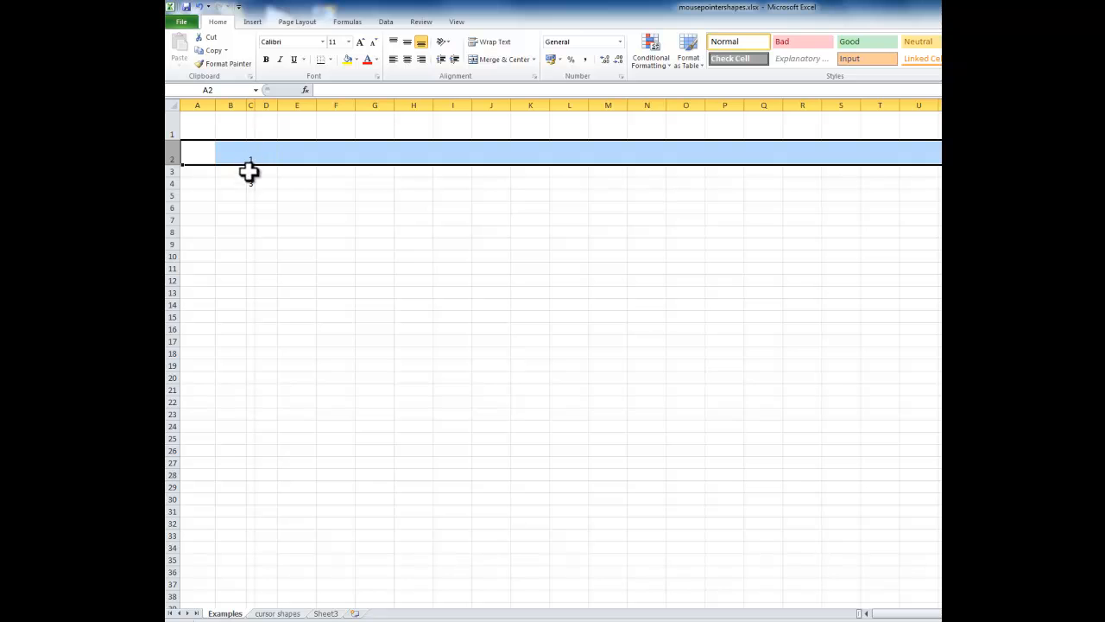
{"action": "mouse_move", "coordinate": [255, 110]}
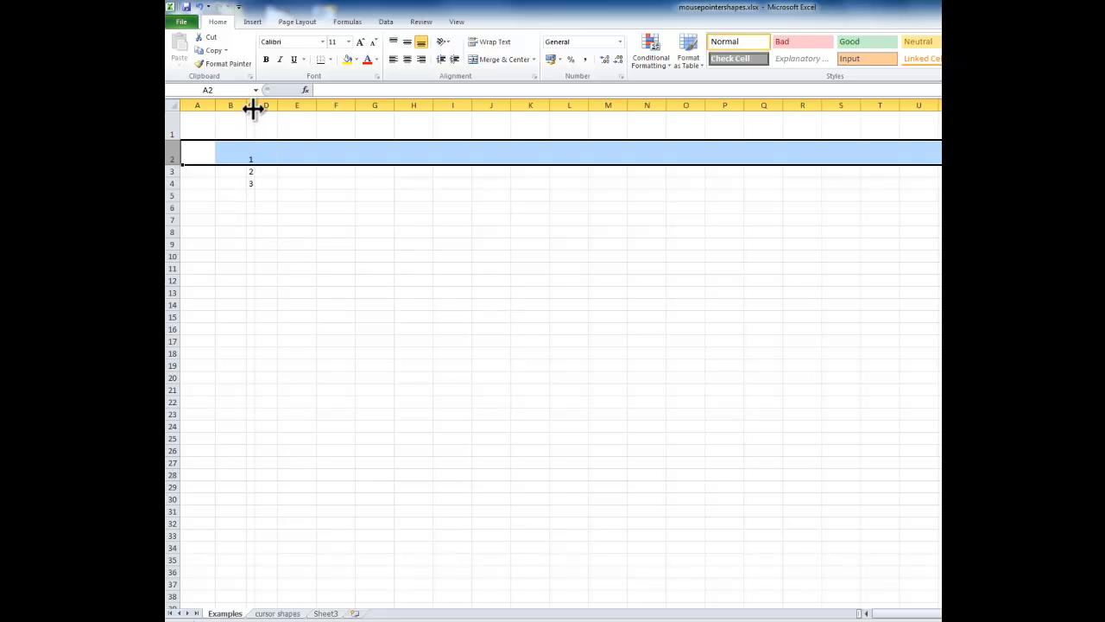
{"action": "left_click_drag", "start_coordinate": [266, 106], "coordinate": [280, 105]}
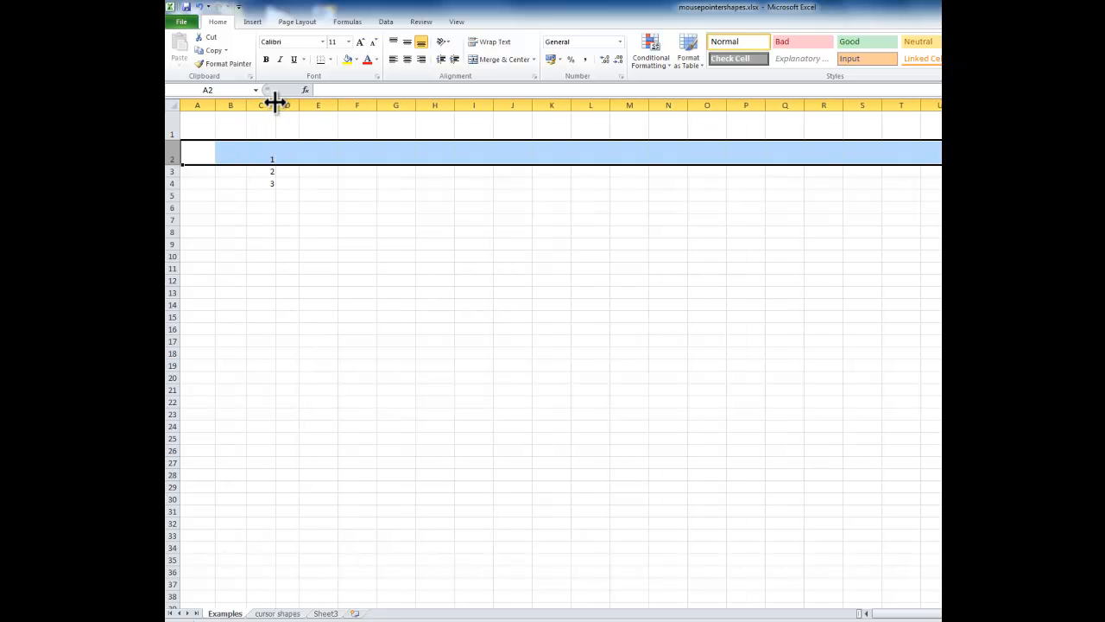
{"action": "left_click", "coordinate": [259, 171]}
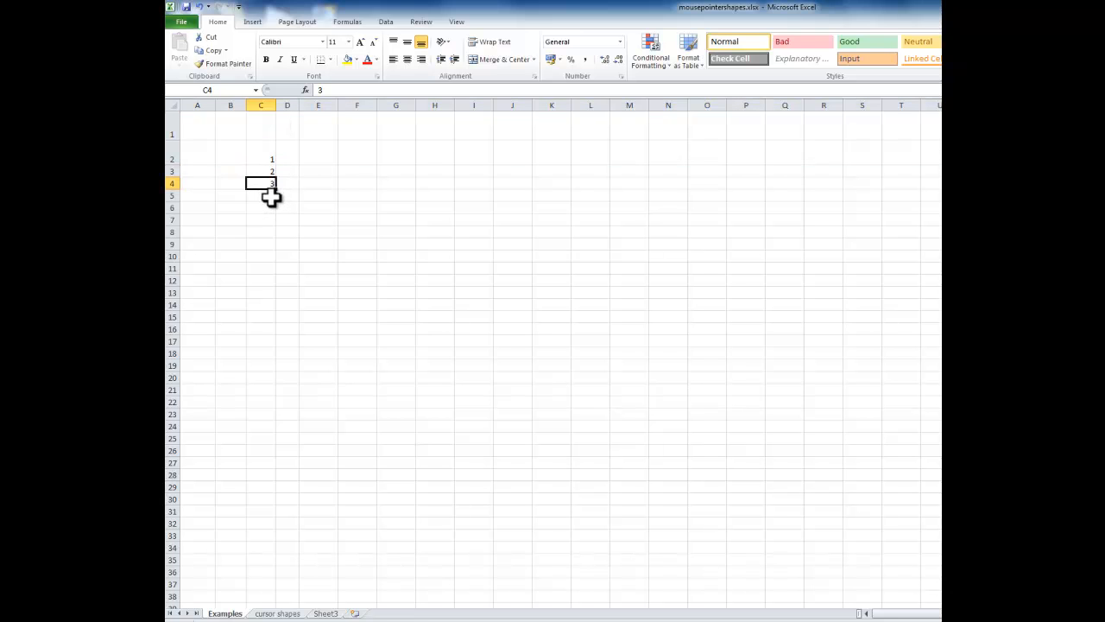
{"action": "mouse_move", "coordinate": [275, 197]}
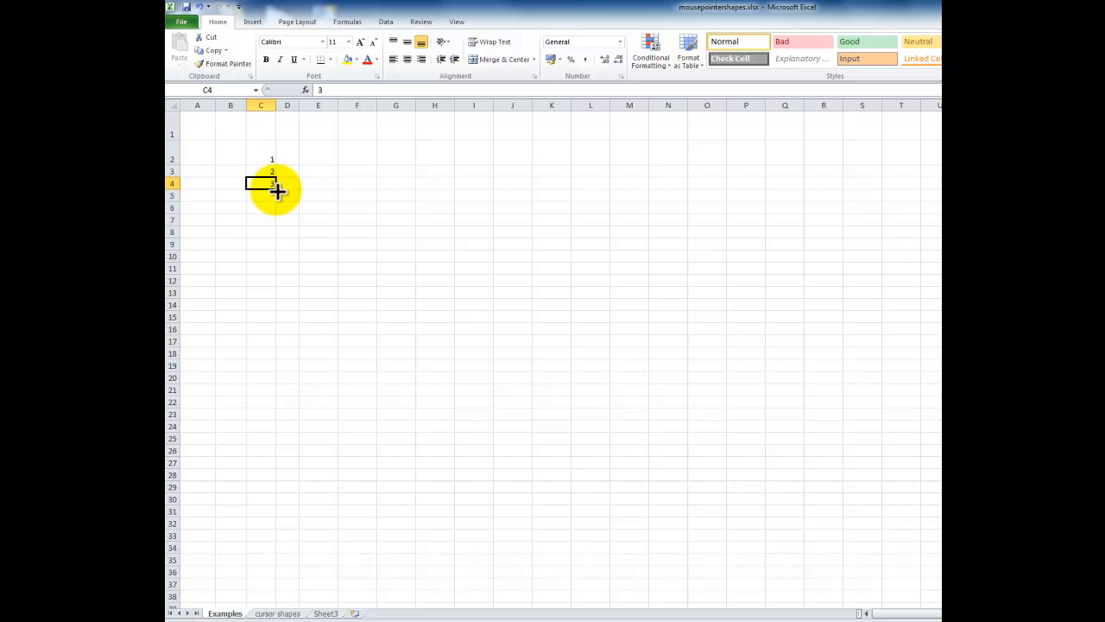
{"action": "mouse_move", "coordinate": [266, 159]}
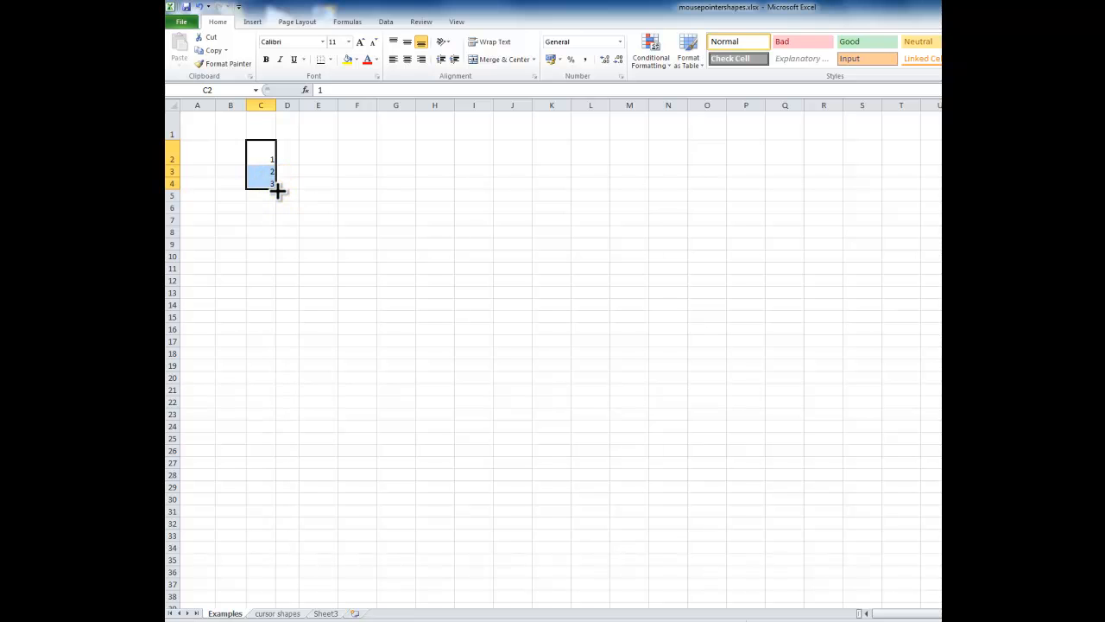
Step: Select C2:C4 holding 1, 2, 3 and drag the fill handle to extend the series to 11
{"action": "left_click_drag", "start_coordinate": [273, 188], "coordinate": [280, 285]}
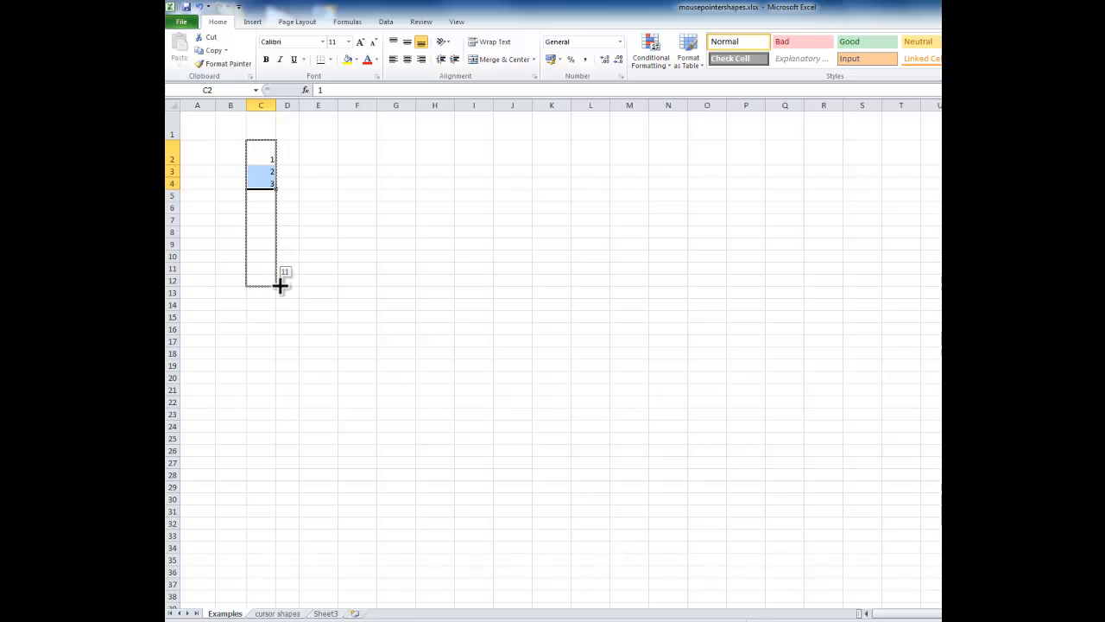
{"action": "left_click_drag", "start_coordinate": [280, 285], "coordinate": [283, 279]}
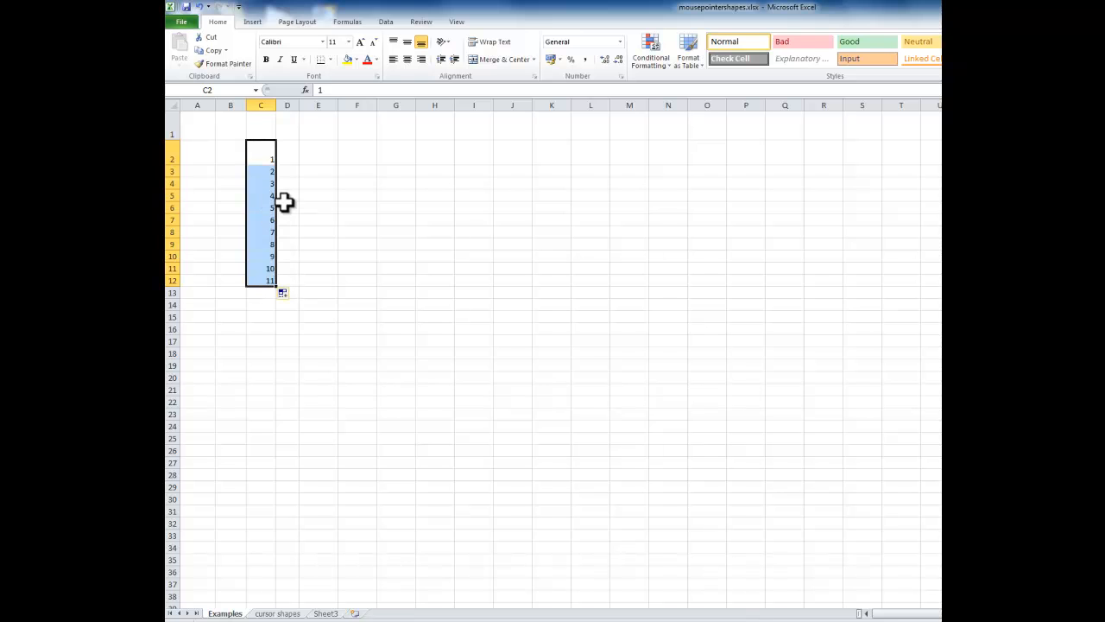